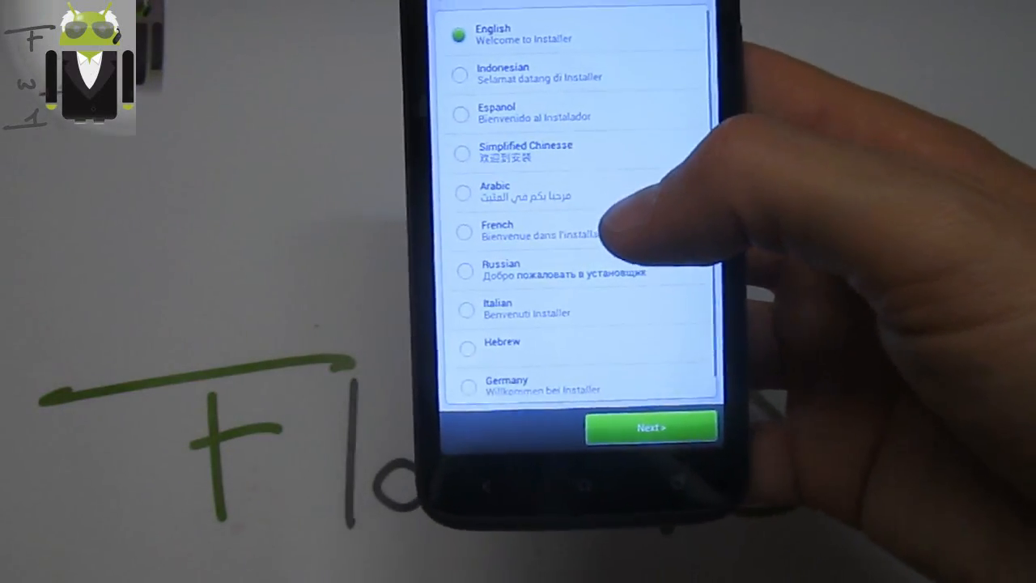
# Keep English as the installer language and continue past the language information page.
pyautogui.click(505, 175)
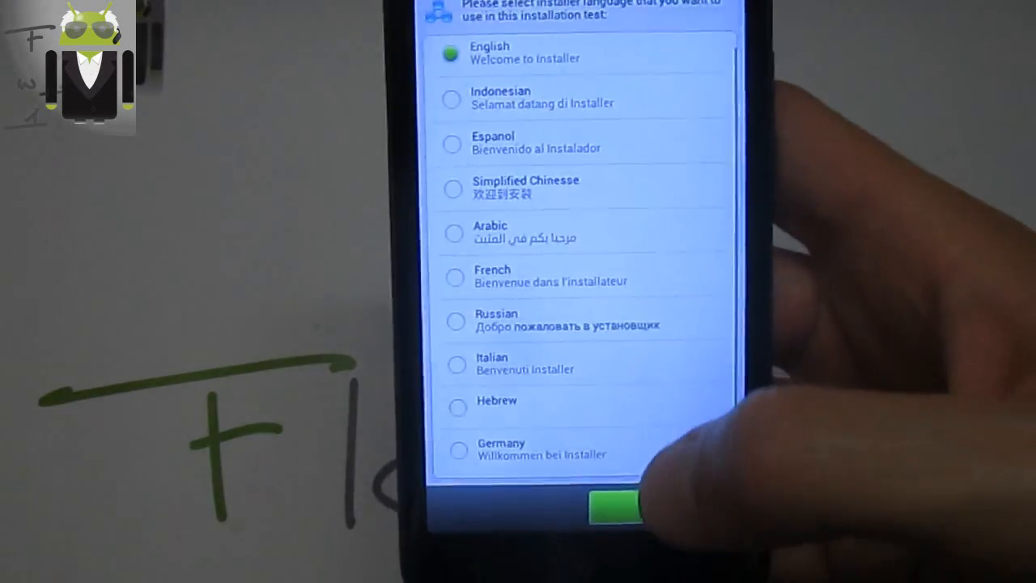
pyautogui.click(615, 505)
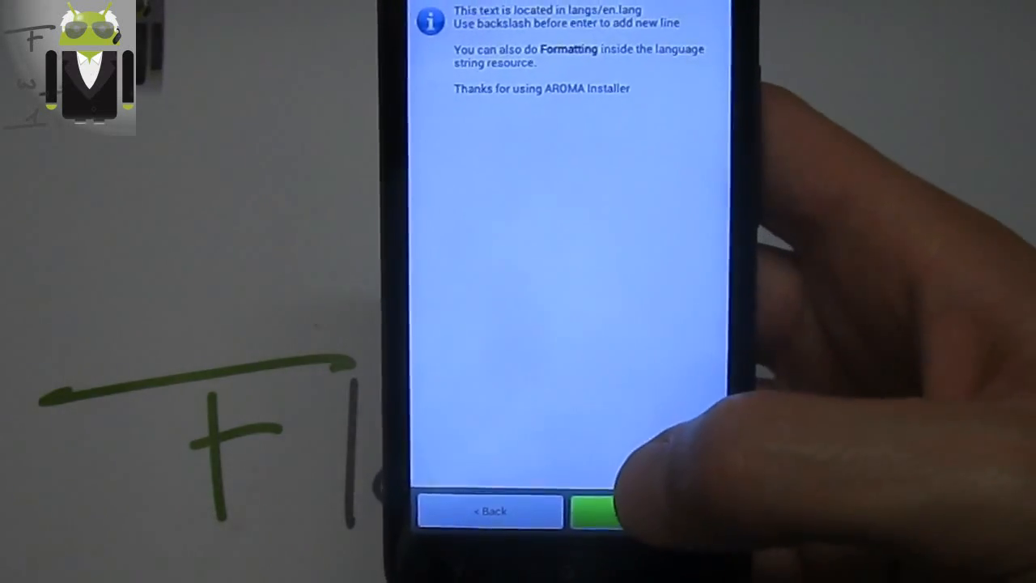
pyautogui.click(596, 510)
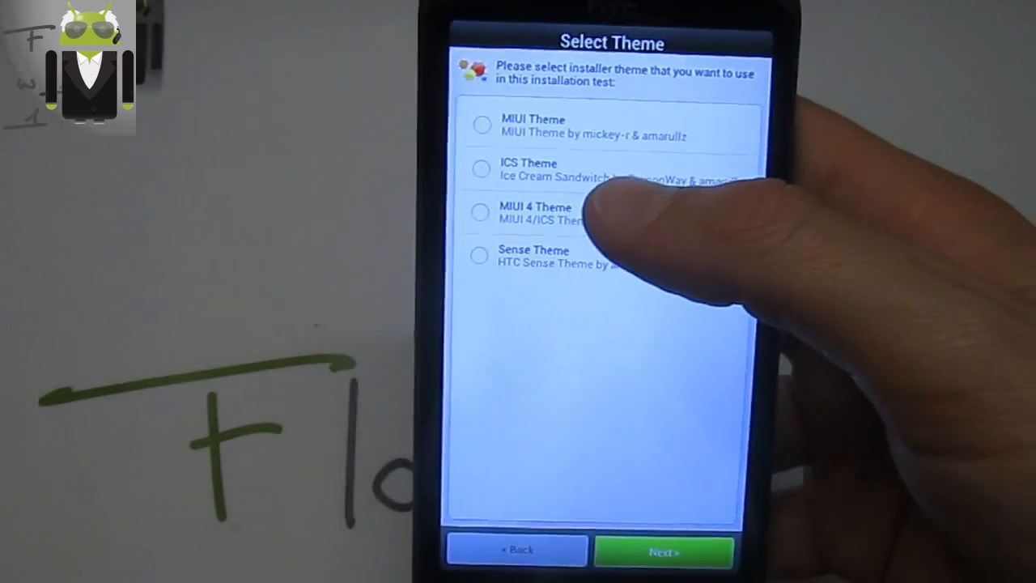
# Try the MIUI 4 theme, settle on the Sense theme and reach Max's MIUI 2.10.19a main menu.
pyautogui.click(480, 212)
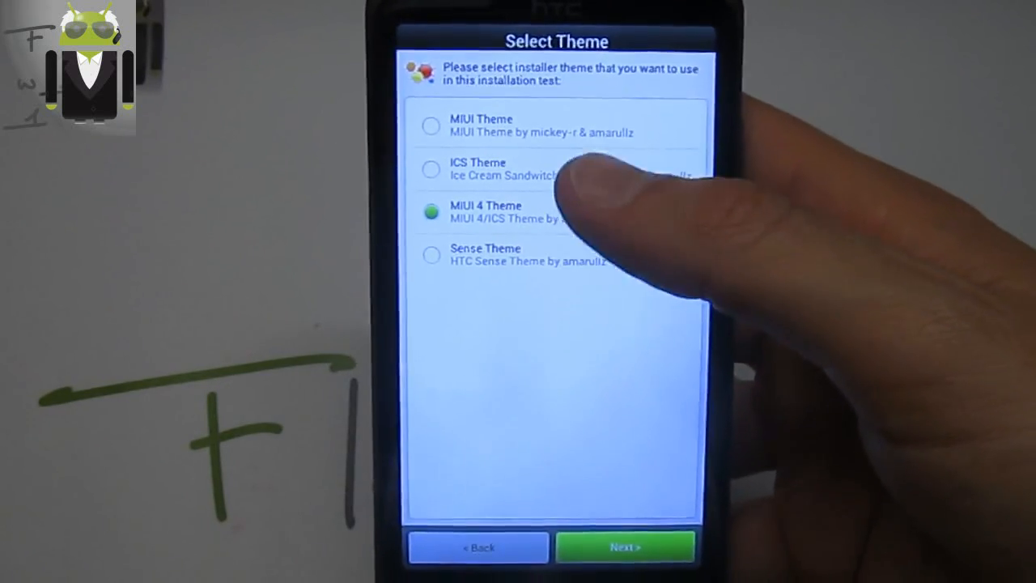
pyautogui.click(431, 272)
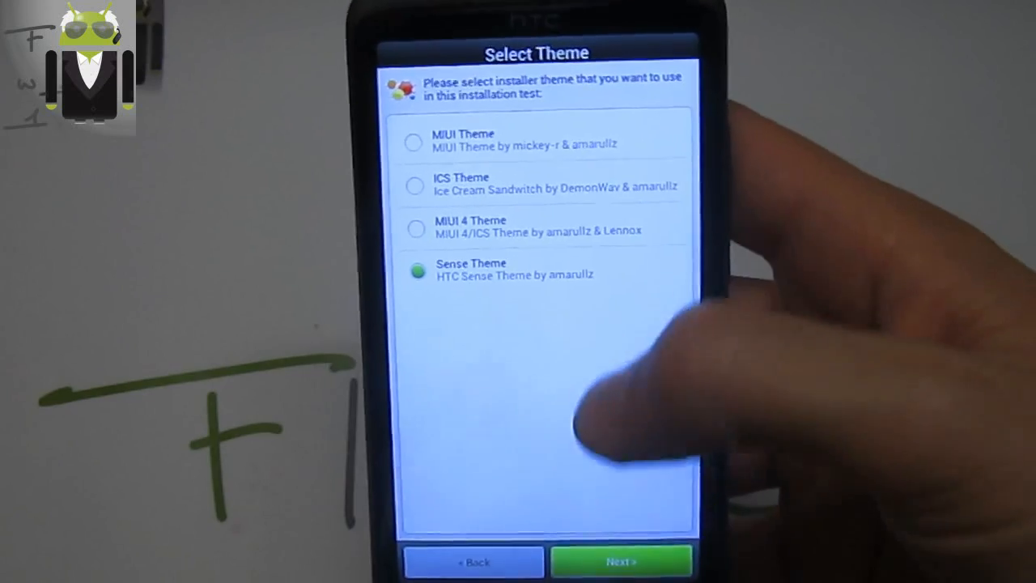
pyautogui.click(622, 561)
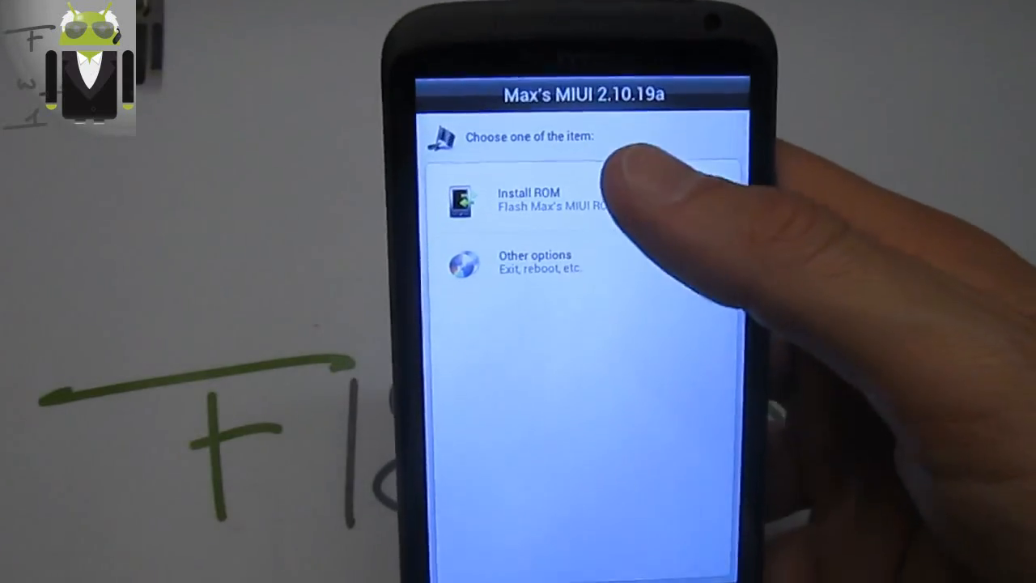
# Start Install ROM, accept the terms and continue past the welcome and changelog pages.
pyautogui.click(526, 197)
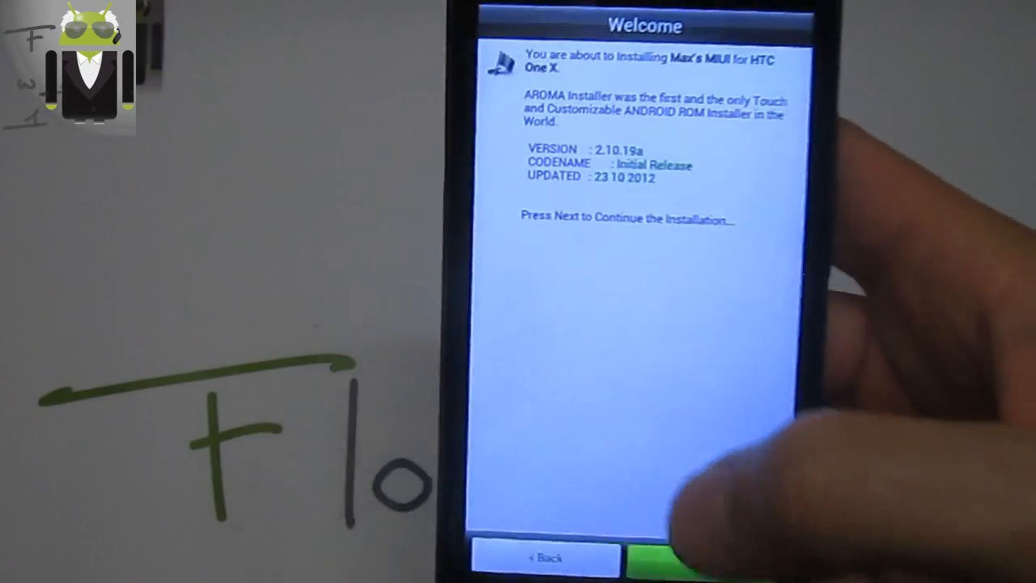
pyautogui.click(672, 557)
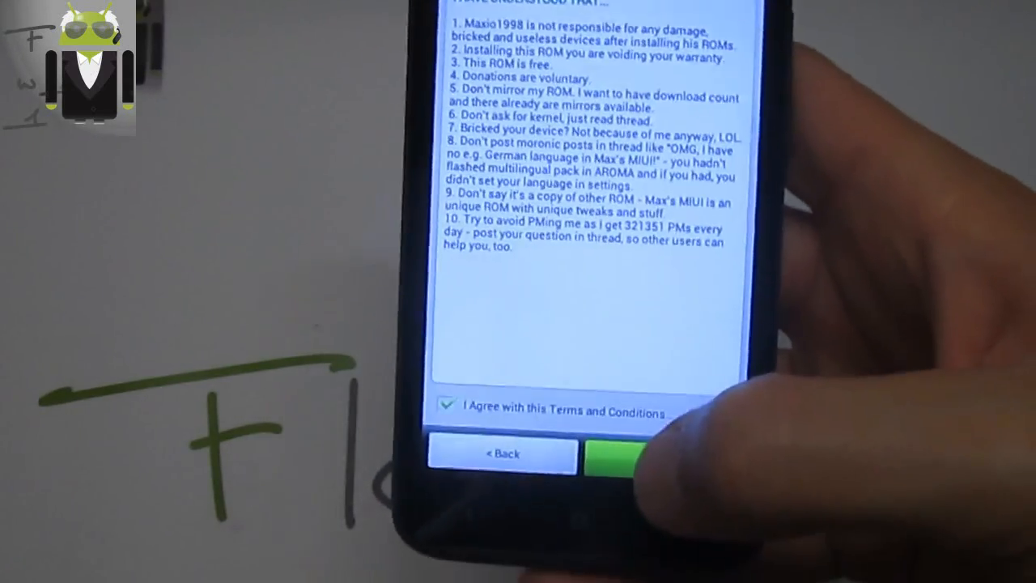
pyautogui.click(618, 453)
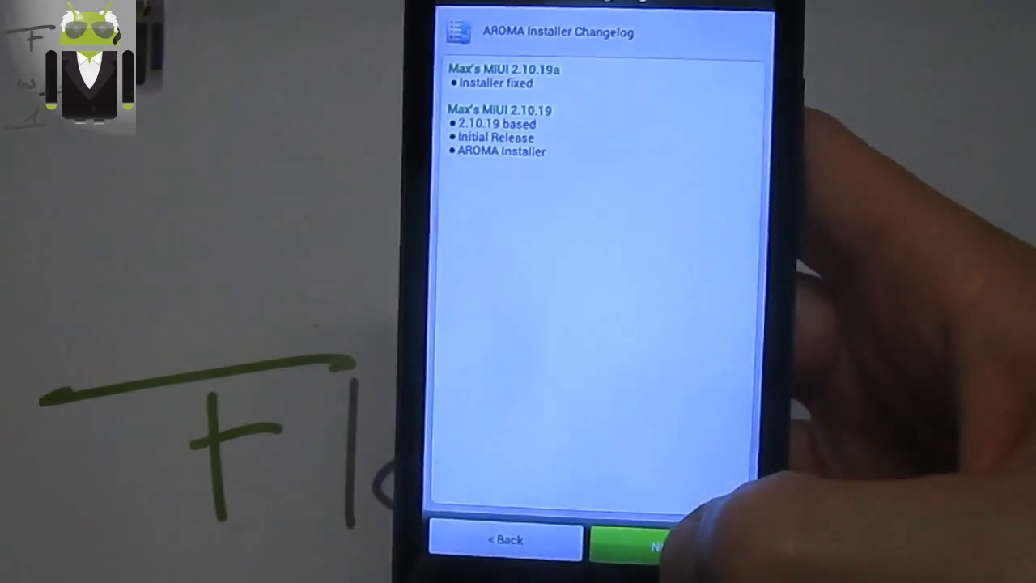
pyautogui.click(655, 541)
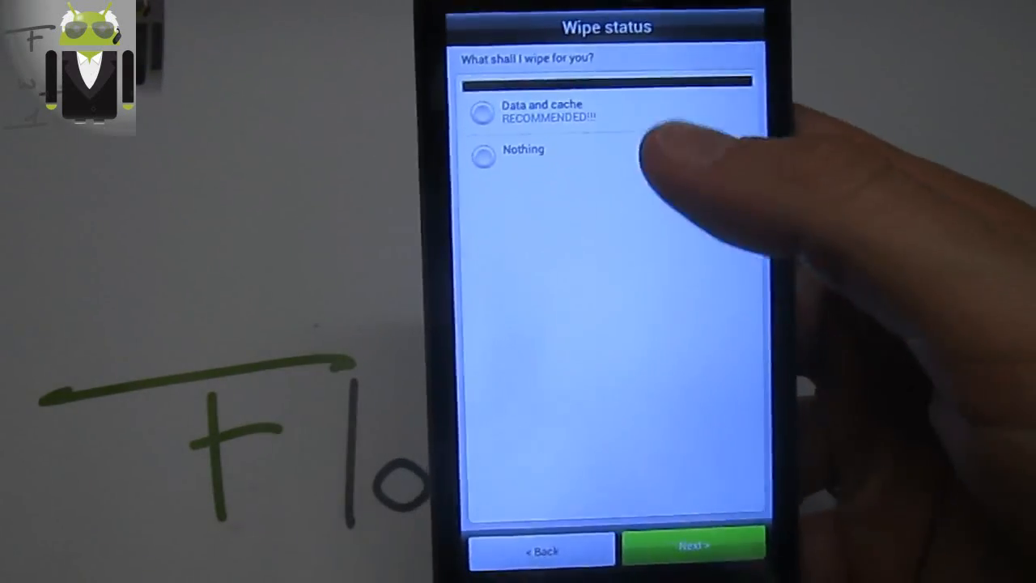
# Choose Data and cache as the wipe option and confirm it.
pyautogui.click(482, 113)
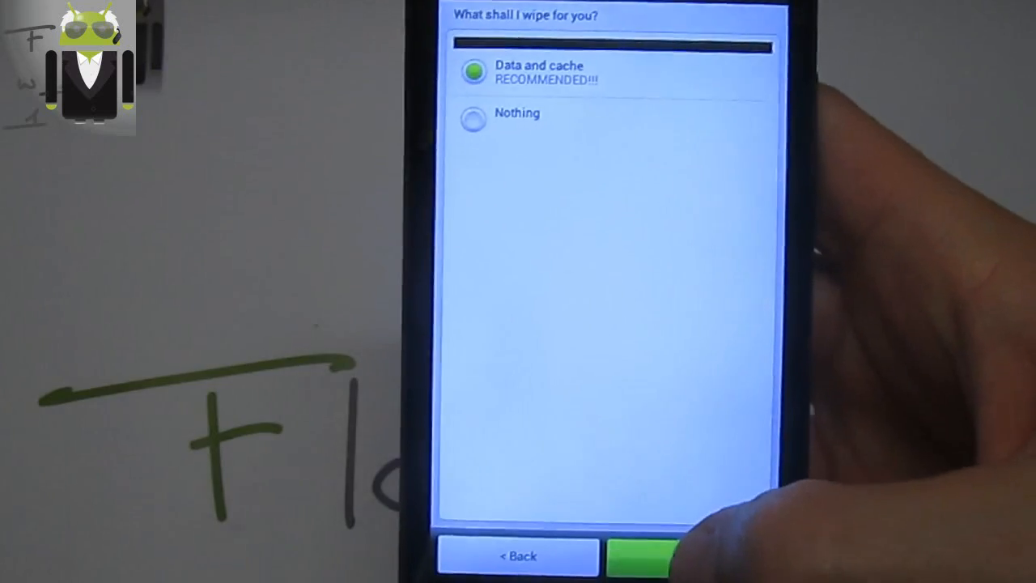
pyautogui.click(645, 556)
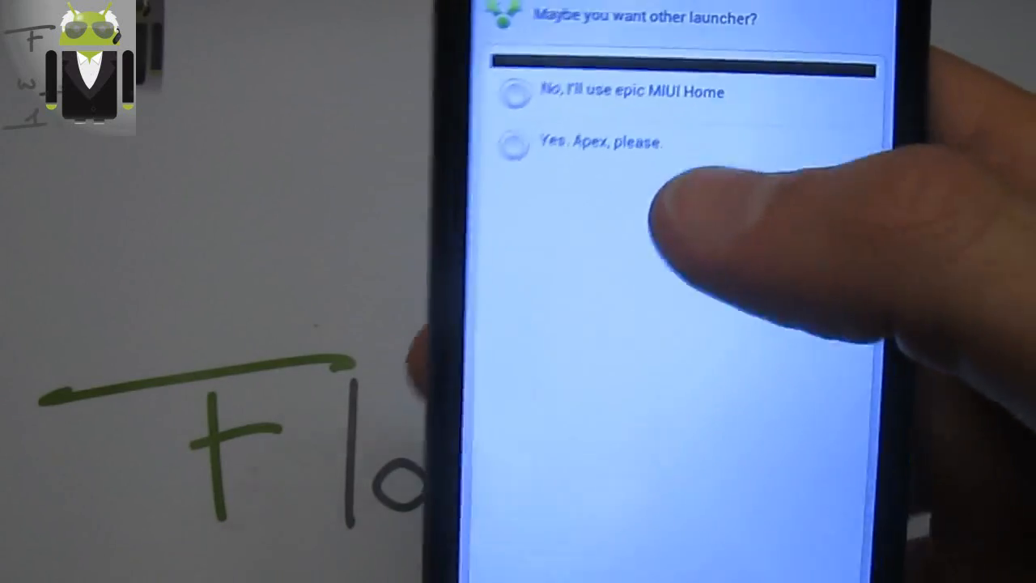
# Choose Apex over MIUI Home as launcher, keep the Android boot animation and answer the OTA updates prompt.
pyautogui.click(517, 111)
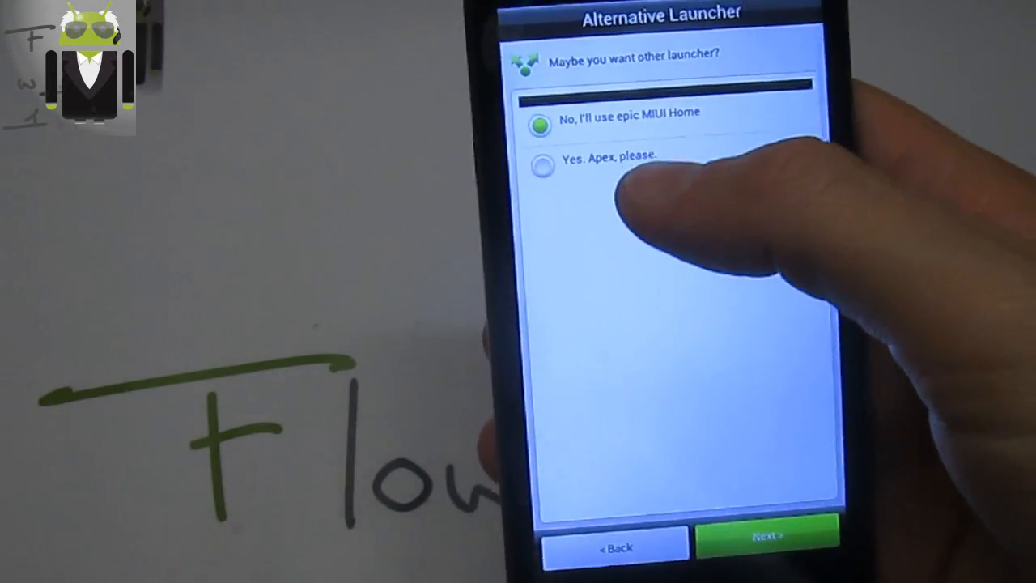
pyautogui.click(540, 165)
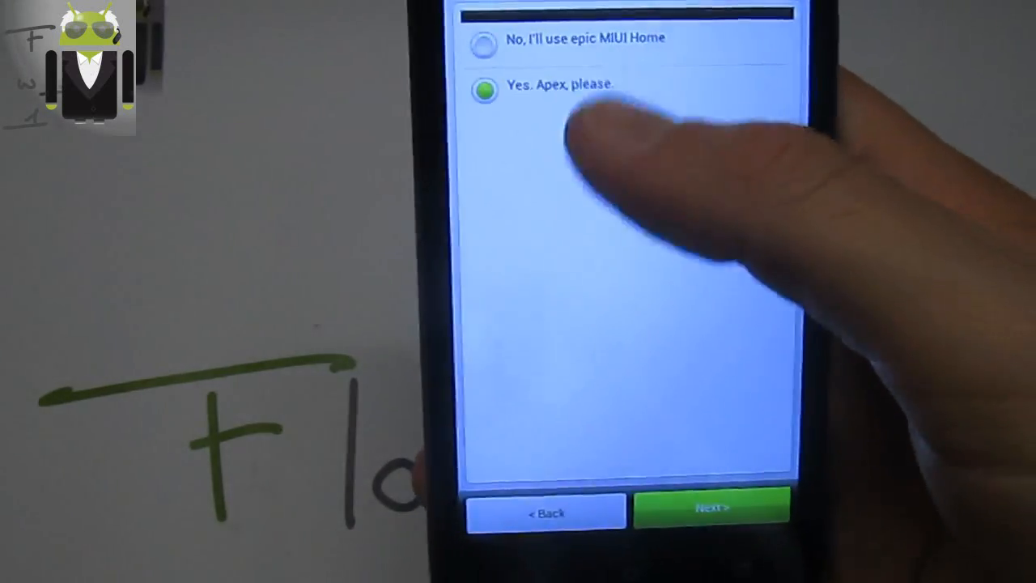
pyautogui.click(711, 508)
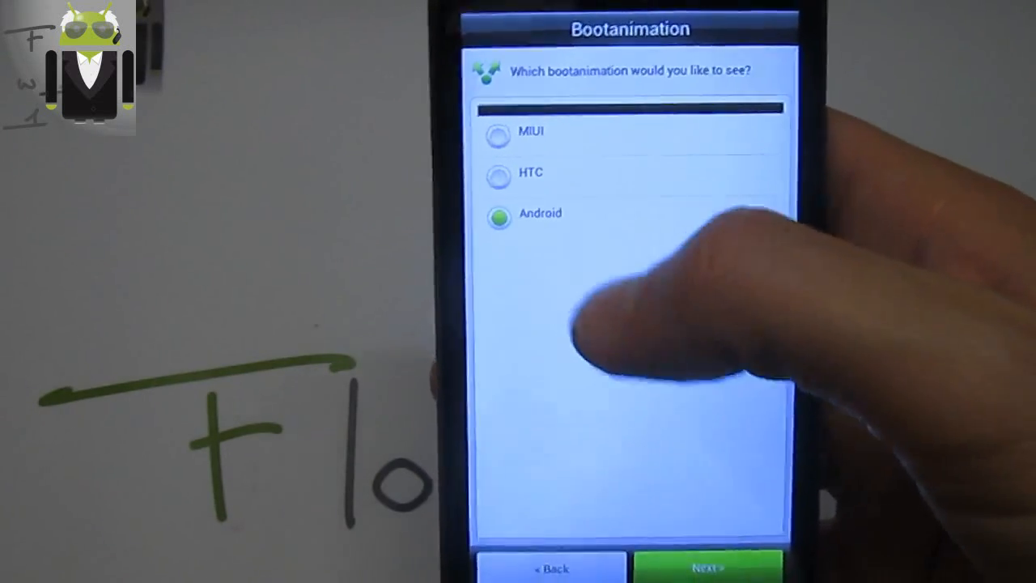
pyautogui.click(709, 565)
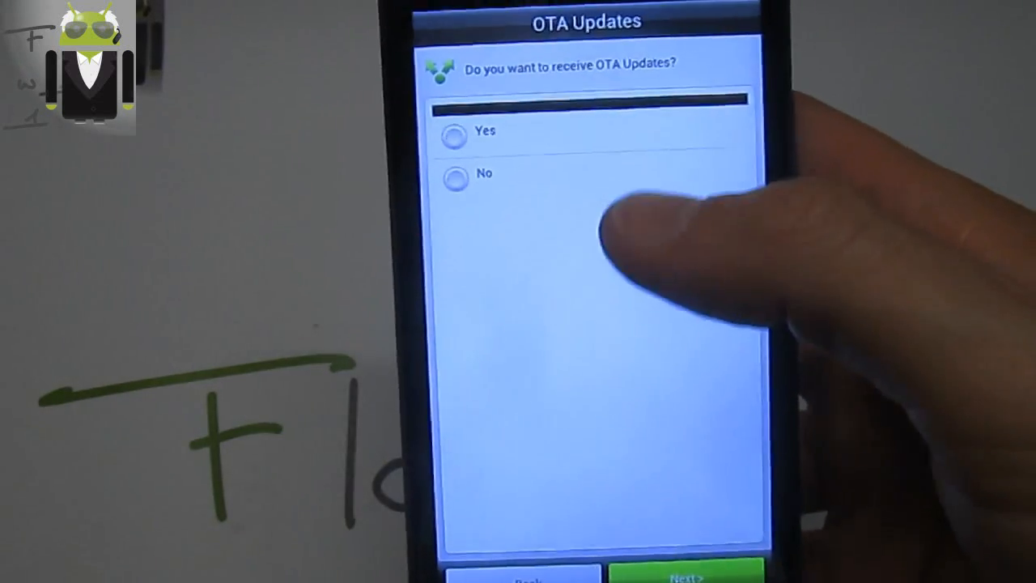
pyautogui.click(453, 178)
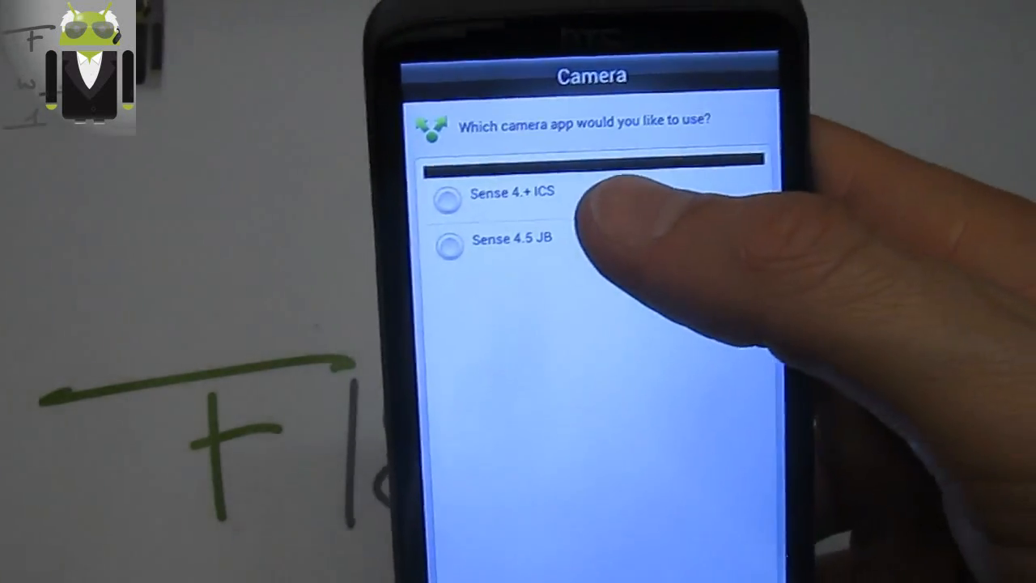
# Choose Sense 4.5 JB as the camera app and pick a language pack option.
pyautogui.click(494, 298)
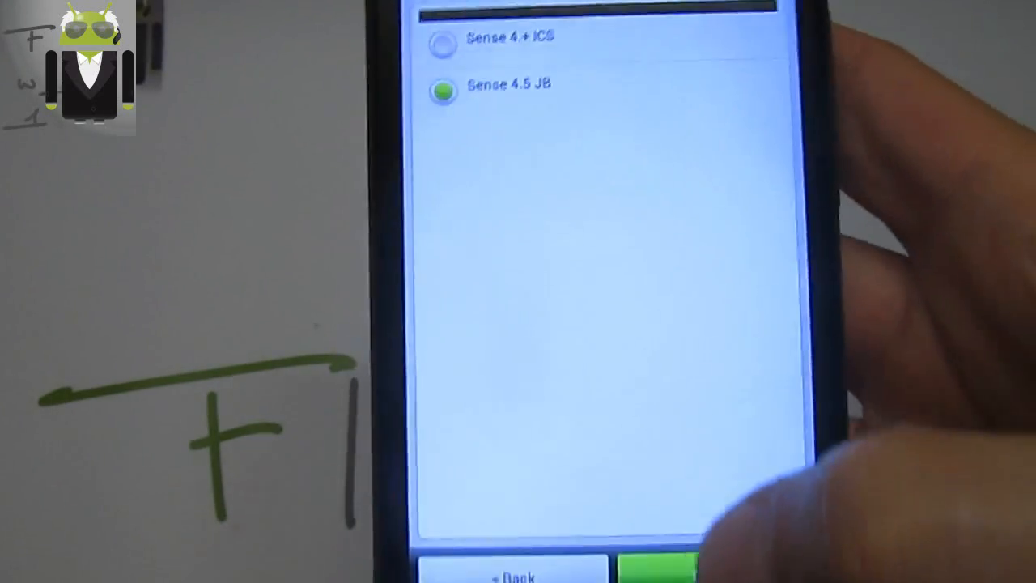
pyautogui.click(664, 567)
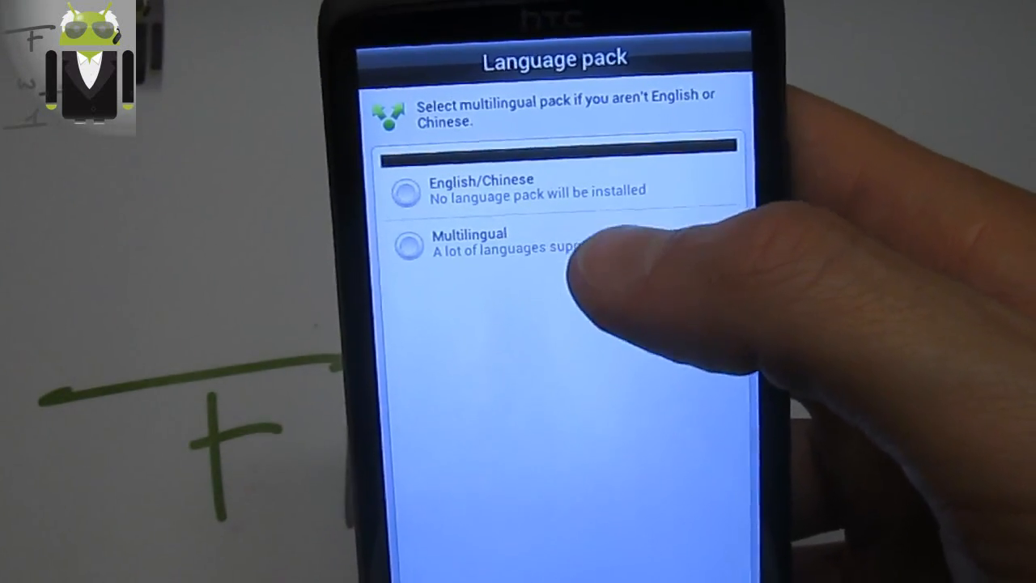
pyautogui.click(408, 246)
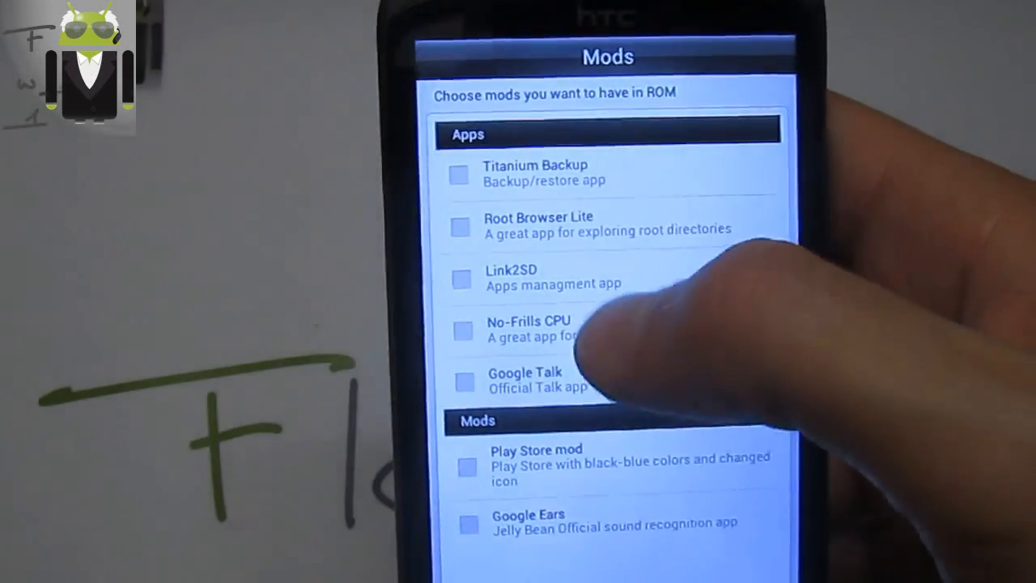
# Tick the Titanium Backup and Play Store mods and continue to the installation summary.
pyautogui.click(459, 175)
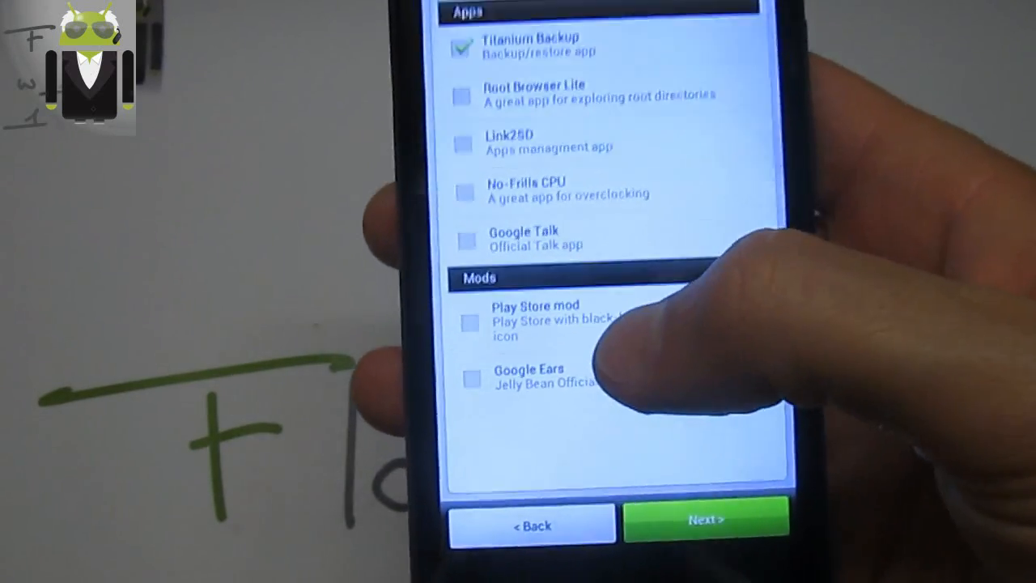
pyautogui.click(473, 322)
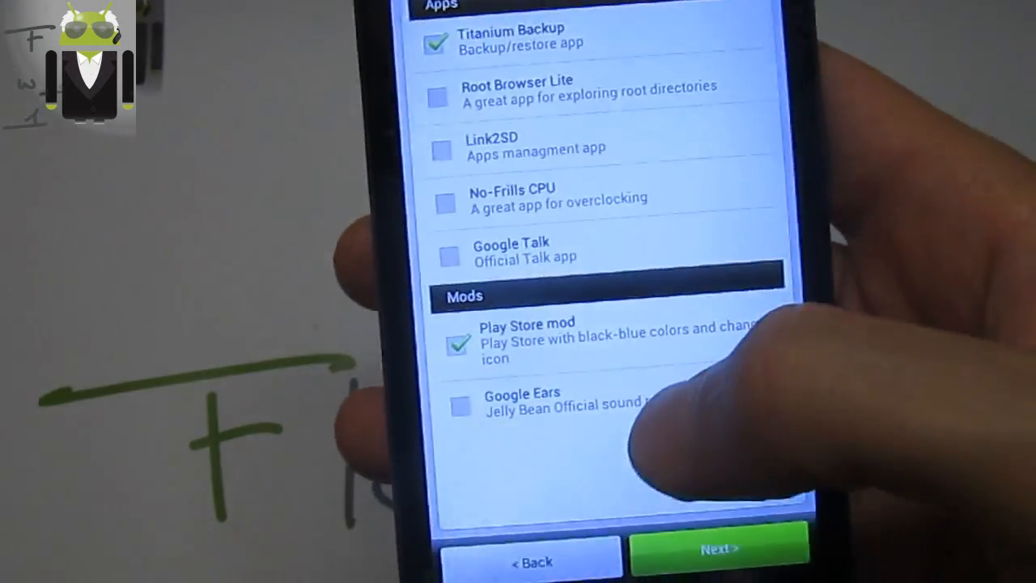
pyautogui.click(719, 547)
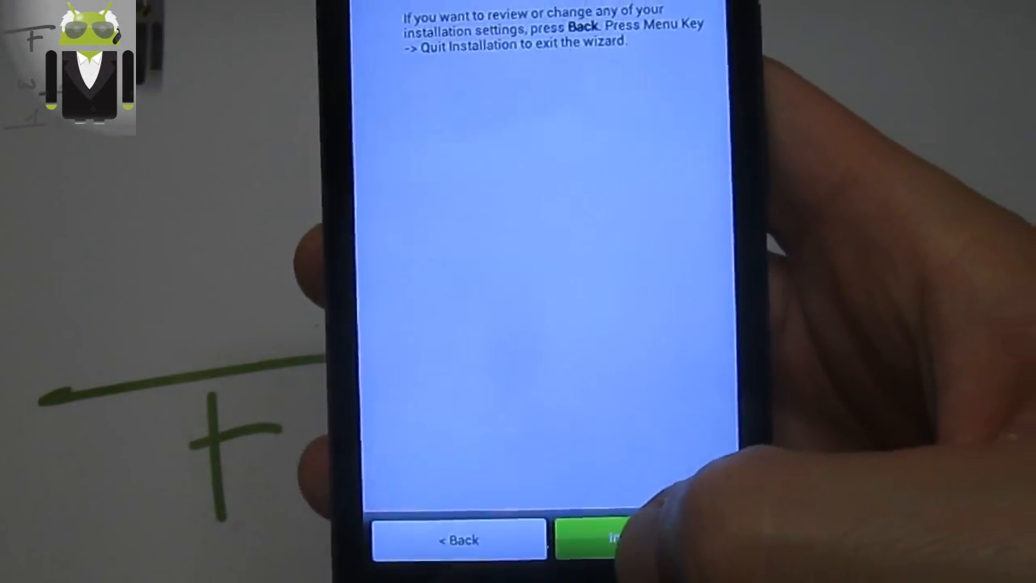
# Start flashing the ROM from the summary page and let the phone boot into MIUI.
pyautogui.click(615, 538)
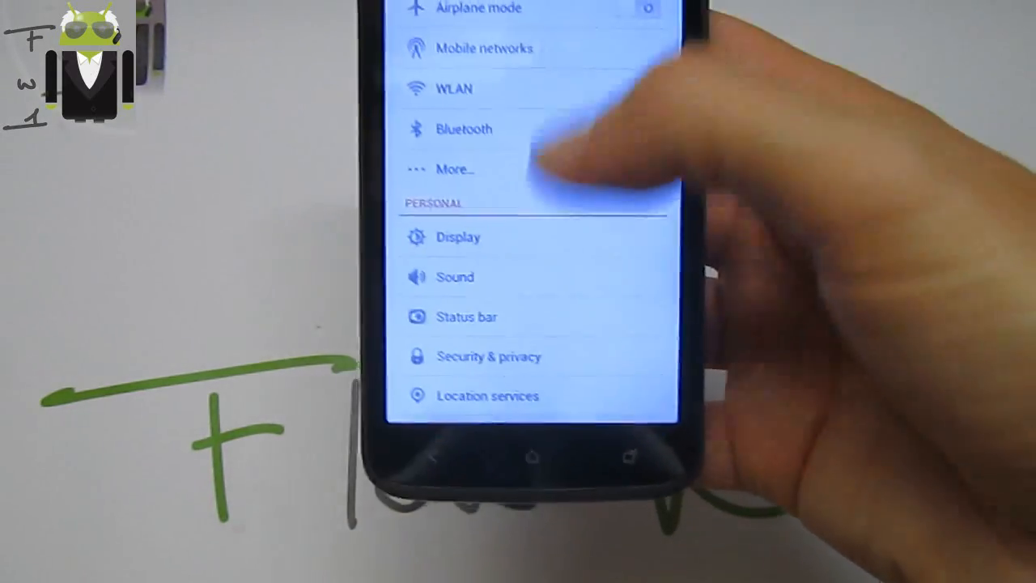
# Scroll MIUI Settings to Language & input, then leave for the app drawer.
pyautogui.scroll(-3)
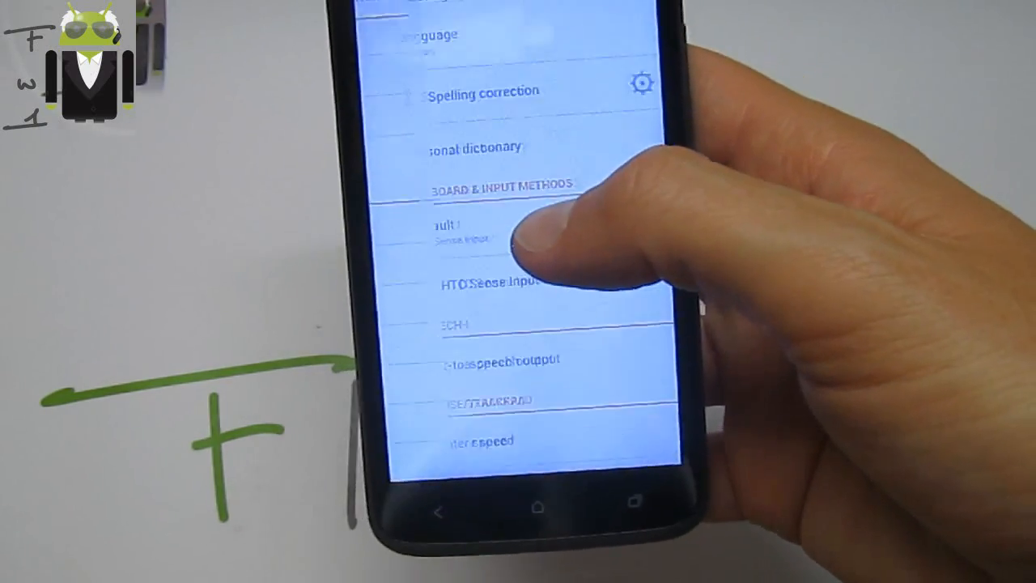
pyautogui.click(429, 34)
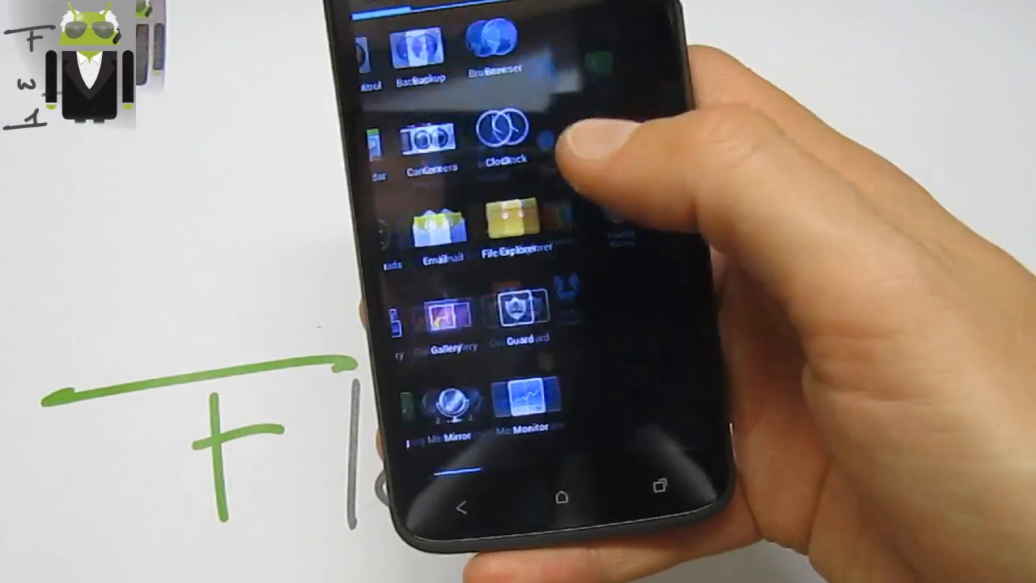
# Browse the Apex Launcher settings categories before launching MIUI Messaging.
pyautogui.click(494, 143)
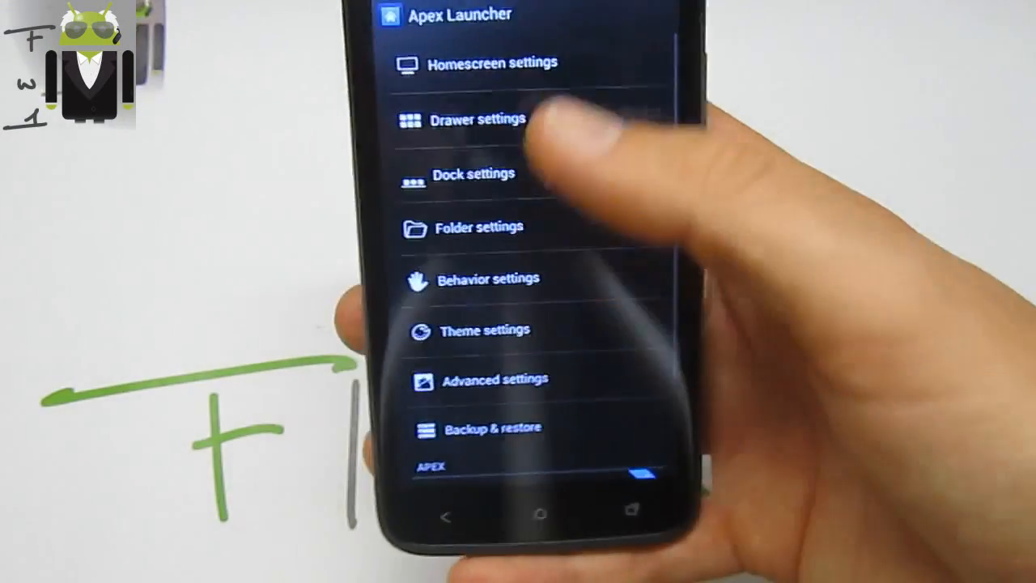
pyautogui.scroll(-3)
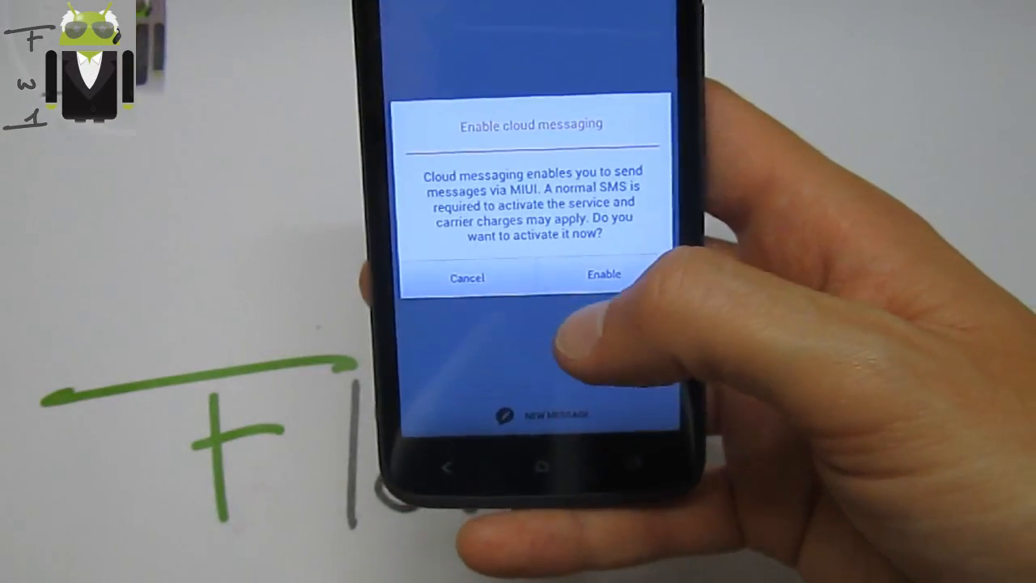
# Cancel the cloud messaging prompt, start a new message, then clear the recent apps.
pyautogui.click(466, 277)
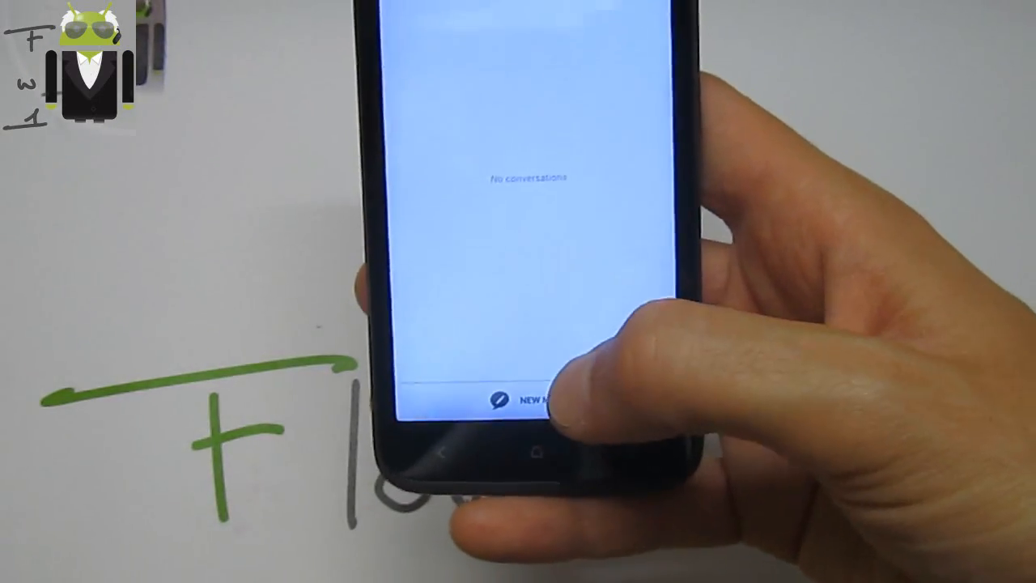
pyautogui.click(531, 403)
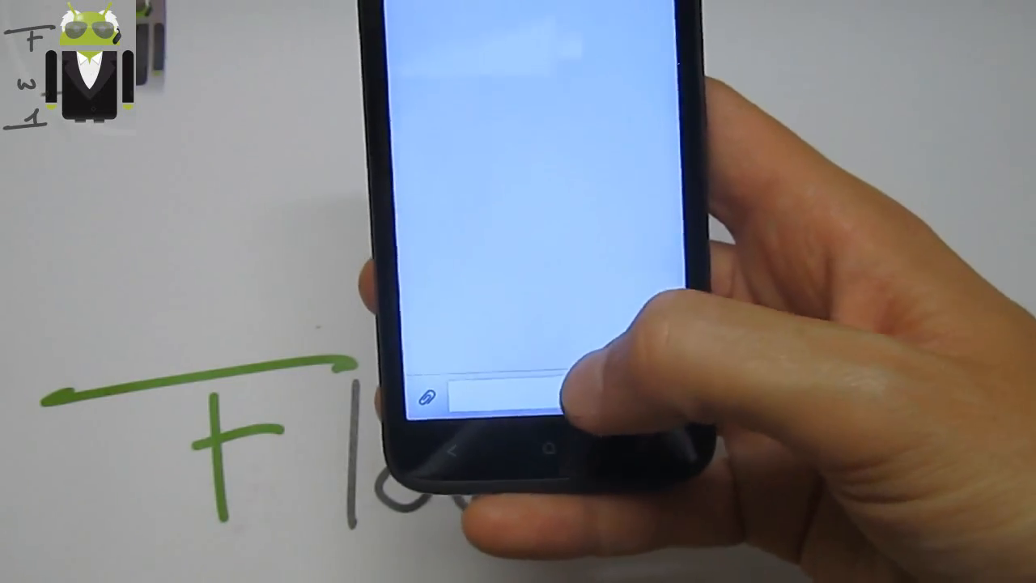
pyautogui.click(478, 397)
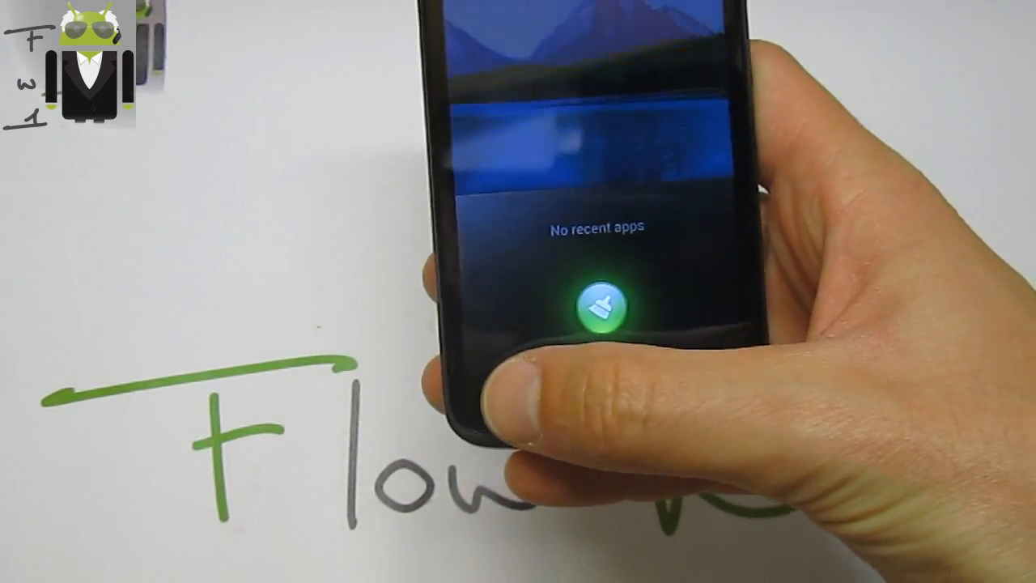
# Pull down the notification shade and switch to the quick Toggles page with Airplane, Wi-Fi, Data, GPS and Backlight.
pyautogui.click(602, 306)
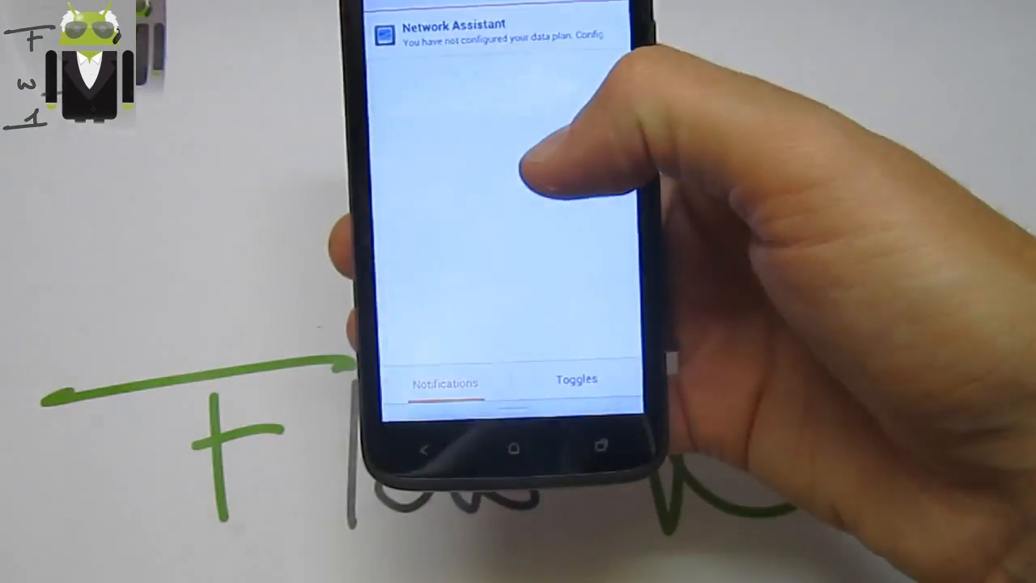
pyautogui.click(576, 379)
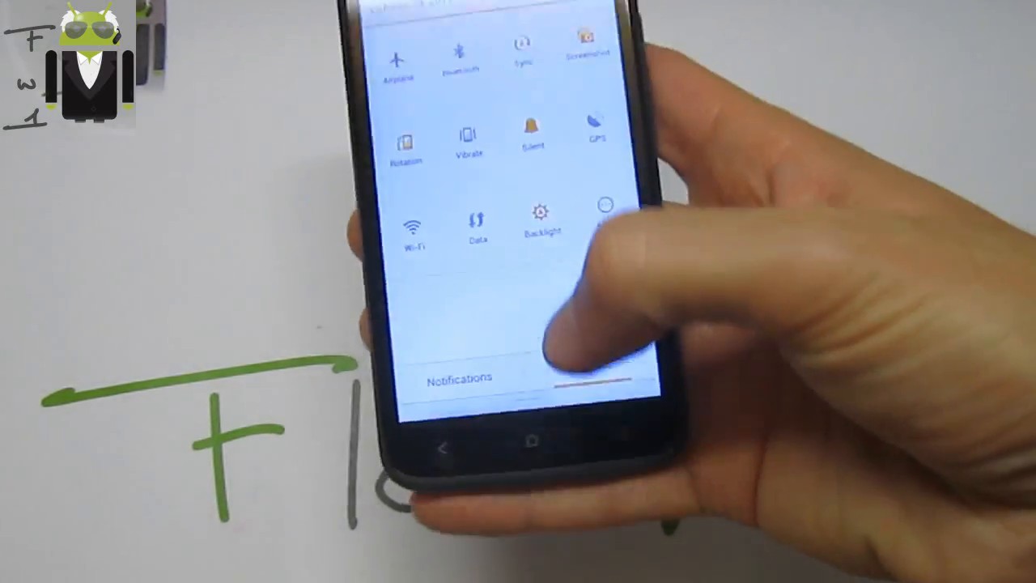